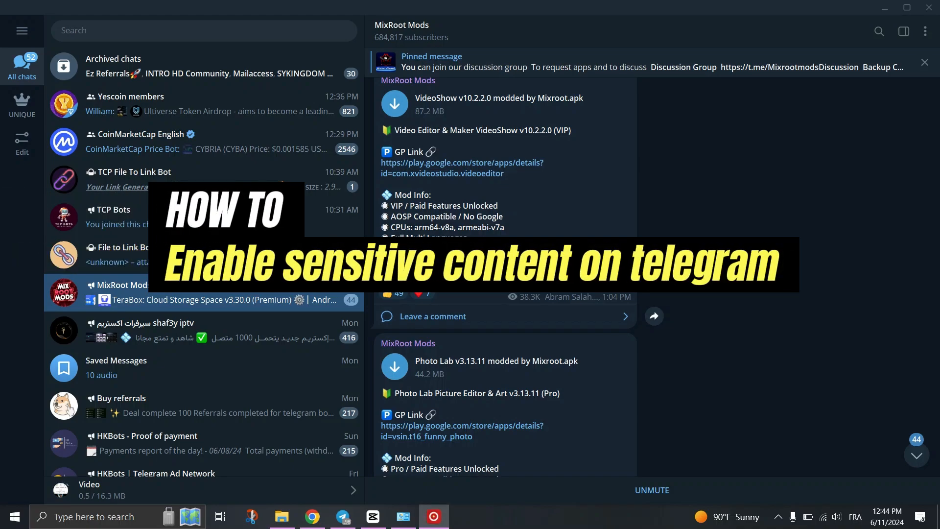
Step: Bring Telegram Desktop forward showing the MixRoot Mods channel feed
scroll(down, 3)
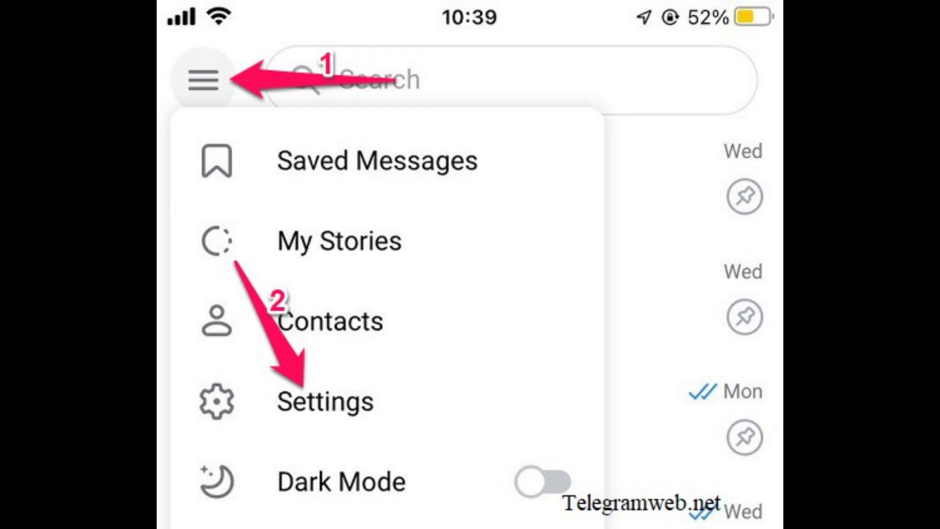
click(325, 401)
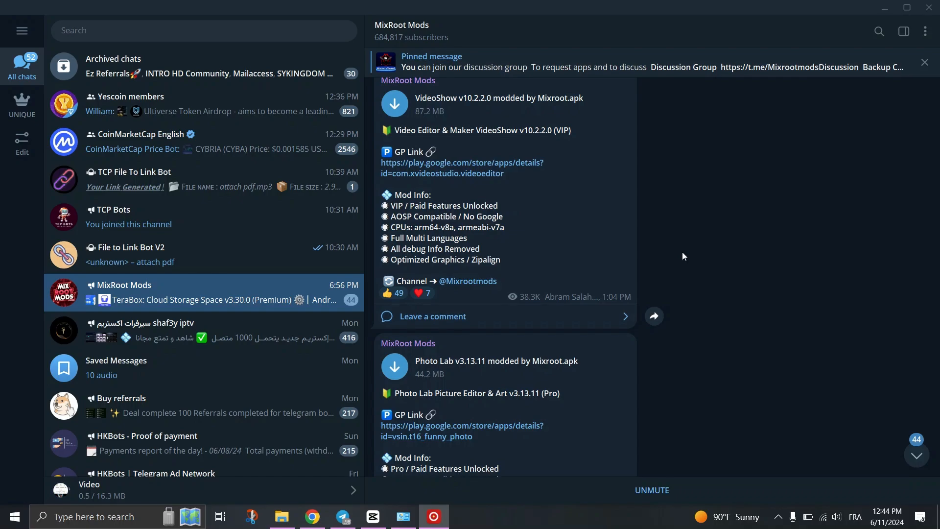
Step: Scroll the MixRoot Mods feed down to the Photo Lab and Audiomack mod posts
scroll(down, 3)
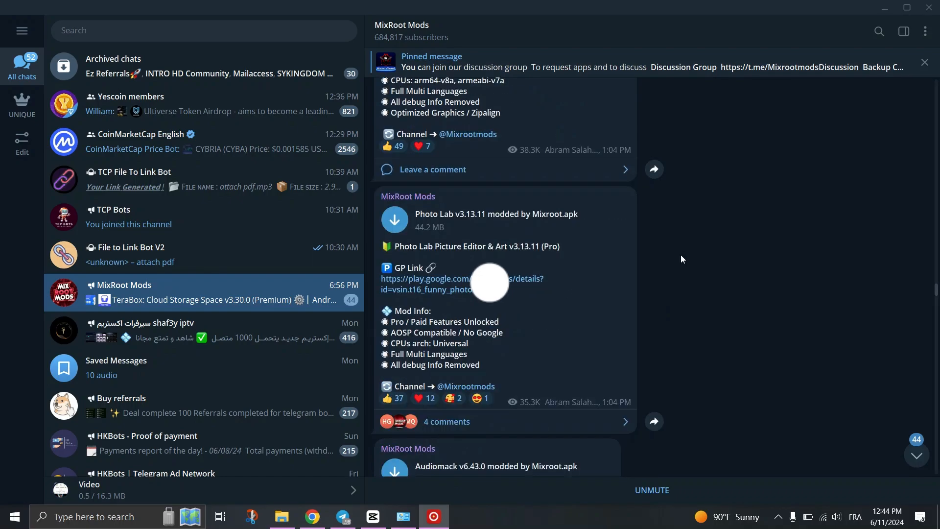